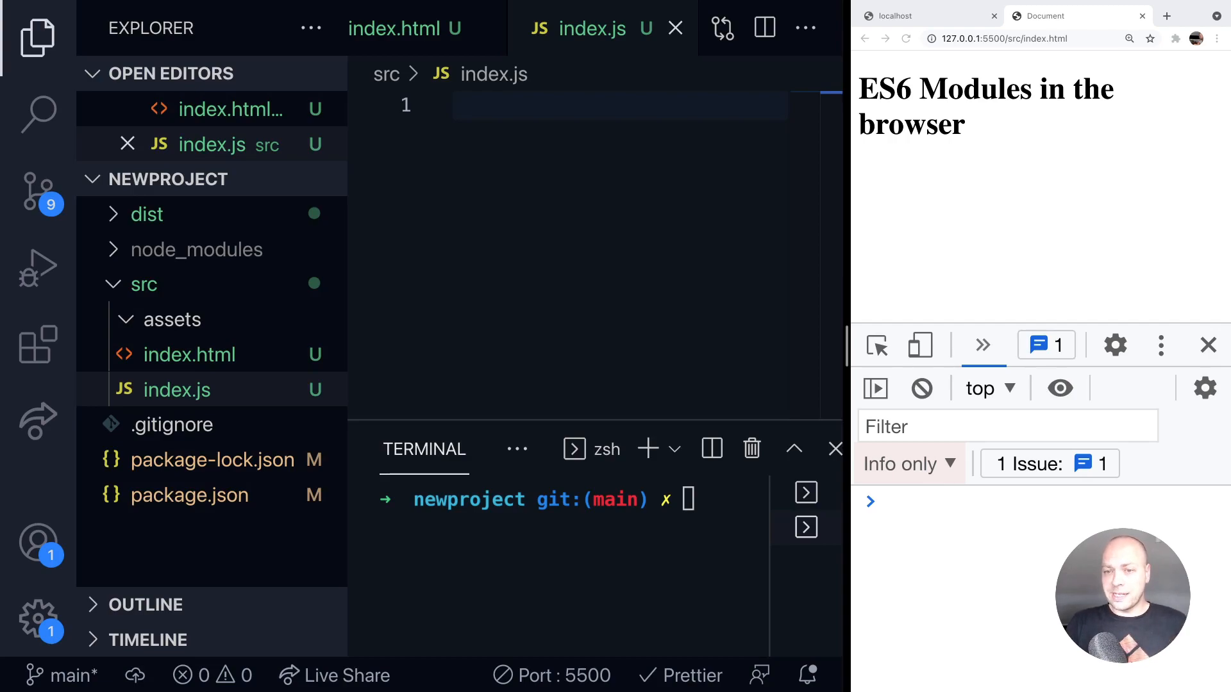
mouse_move(972, 244)
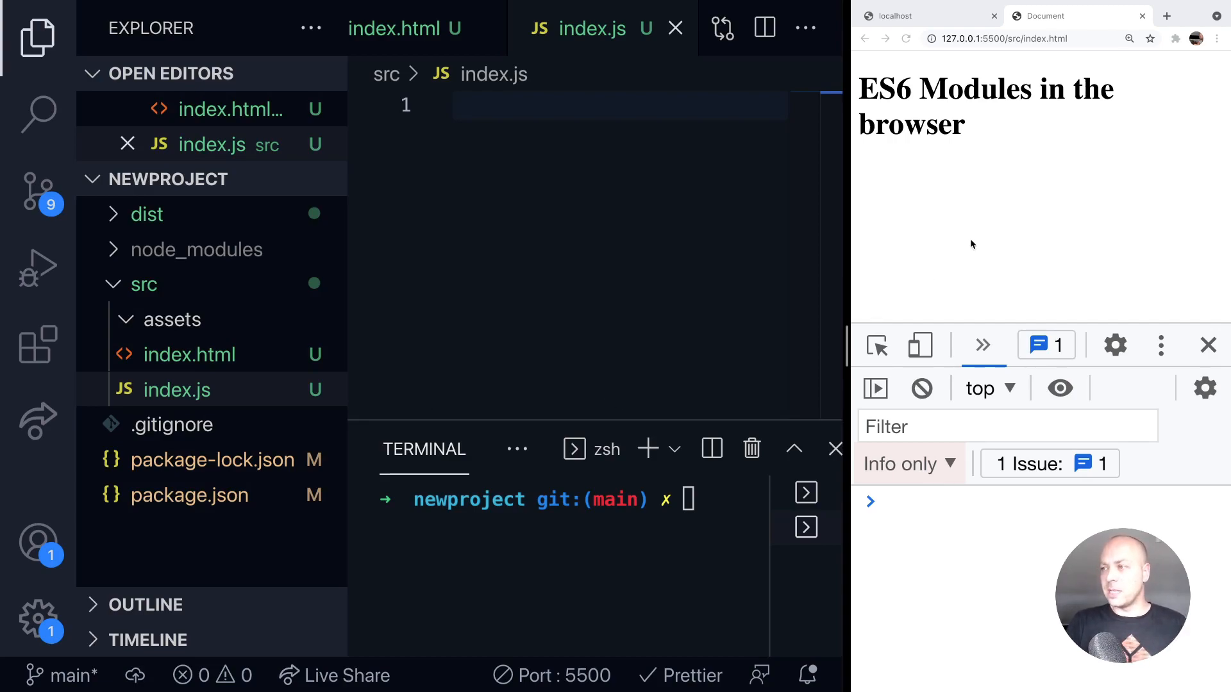
mouse_move(1014, 206)
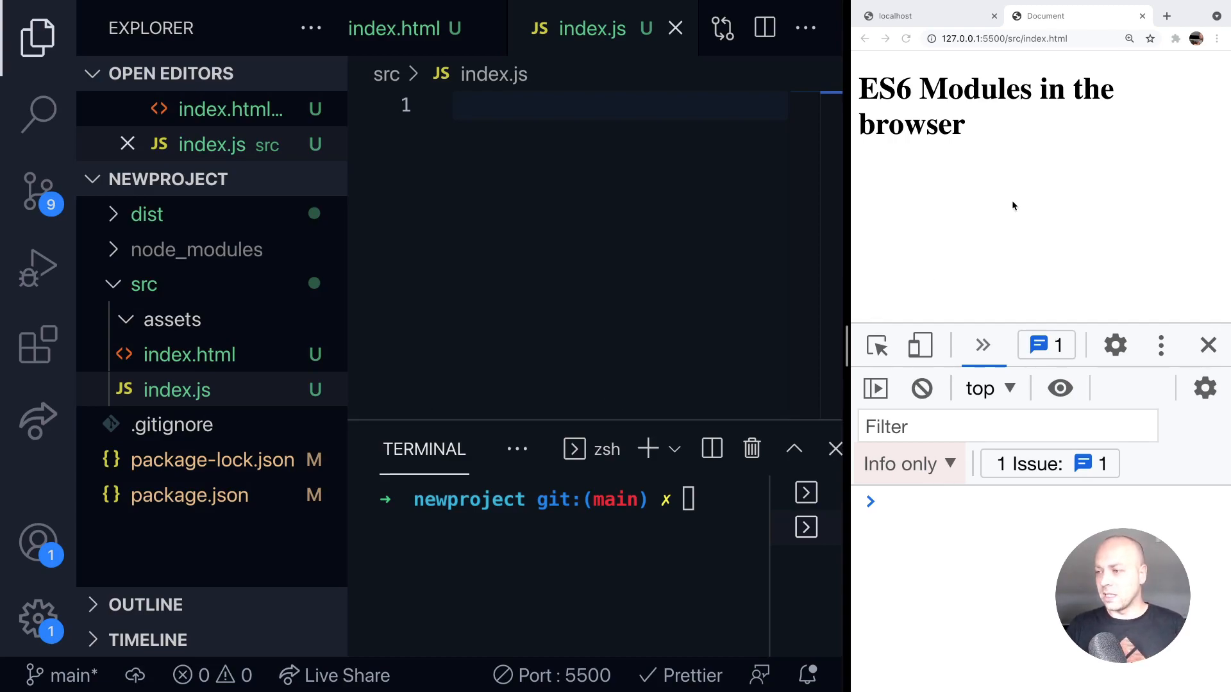
mouse_move(667, 259)
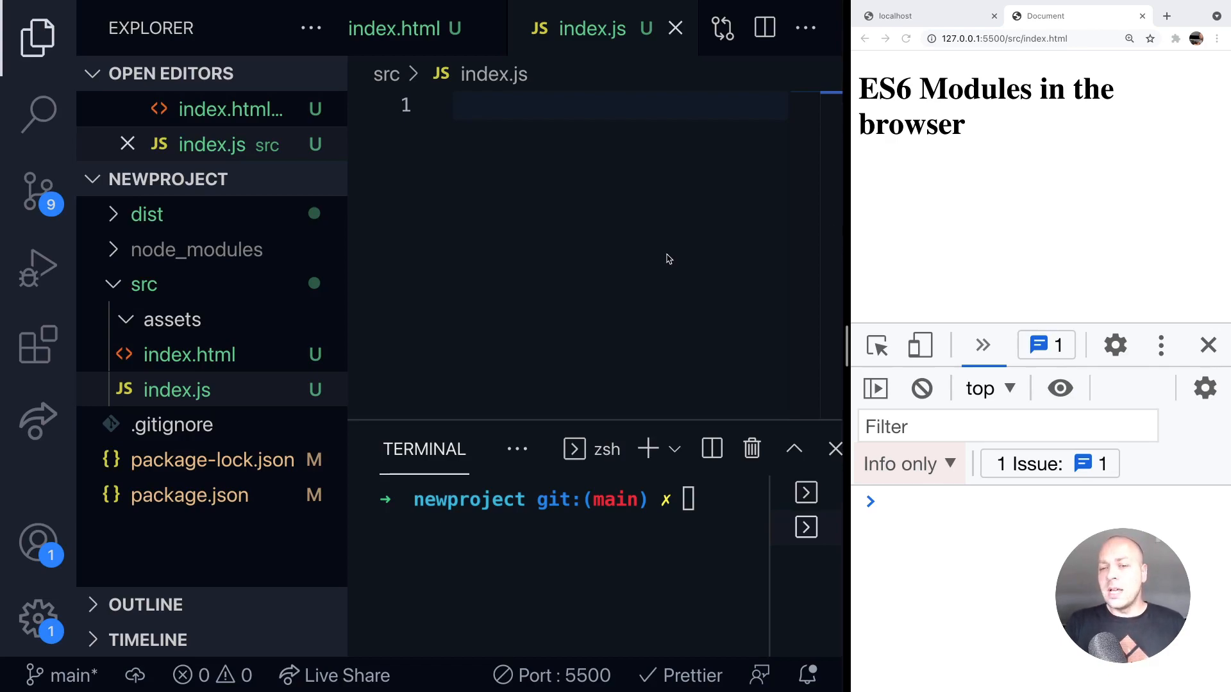
mouse_move(218, 395)
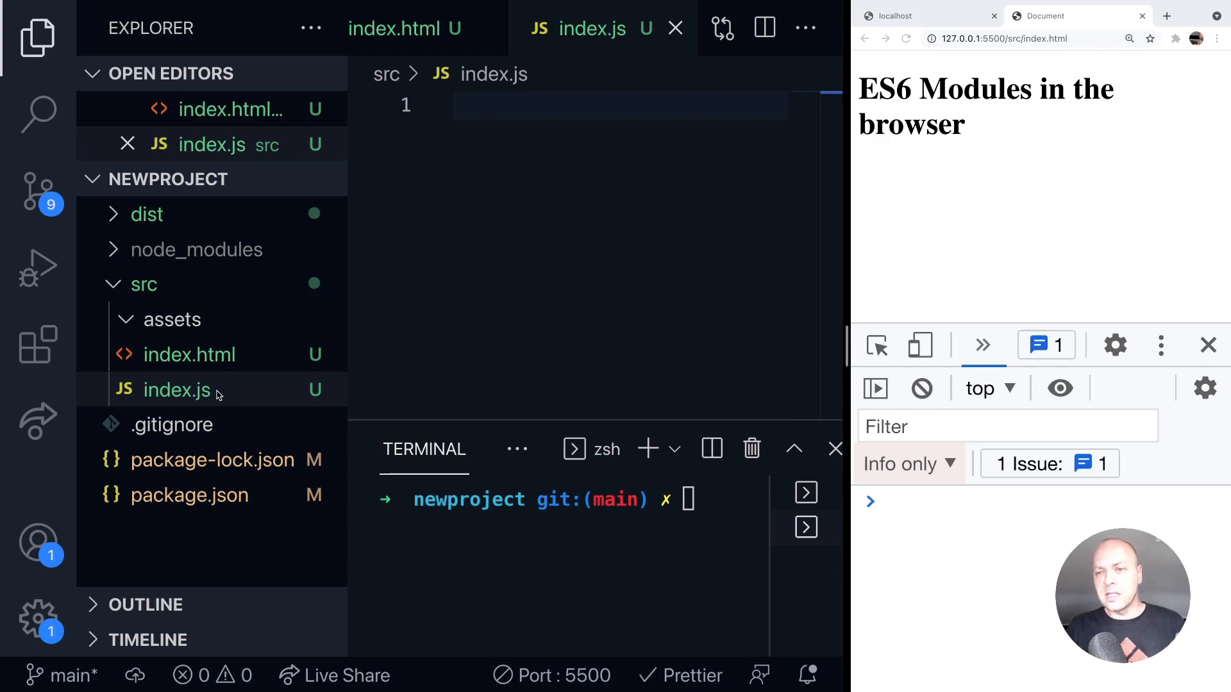
Step: Create HelloWorld.js in src and start a const HelloWorld function
left_click(178, 391)
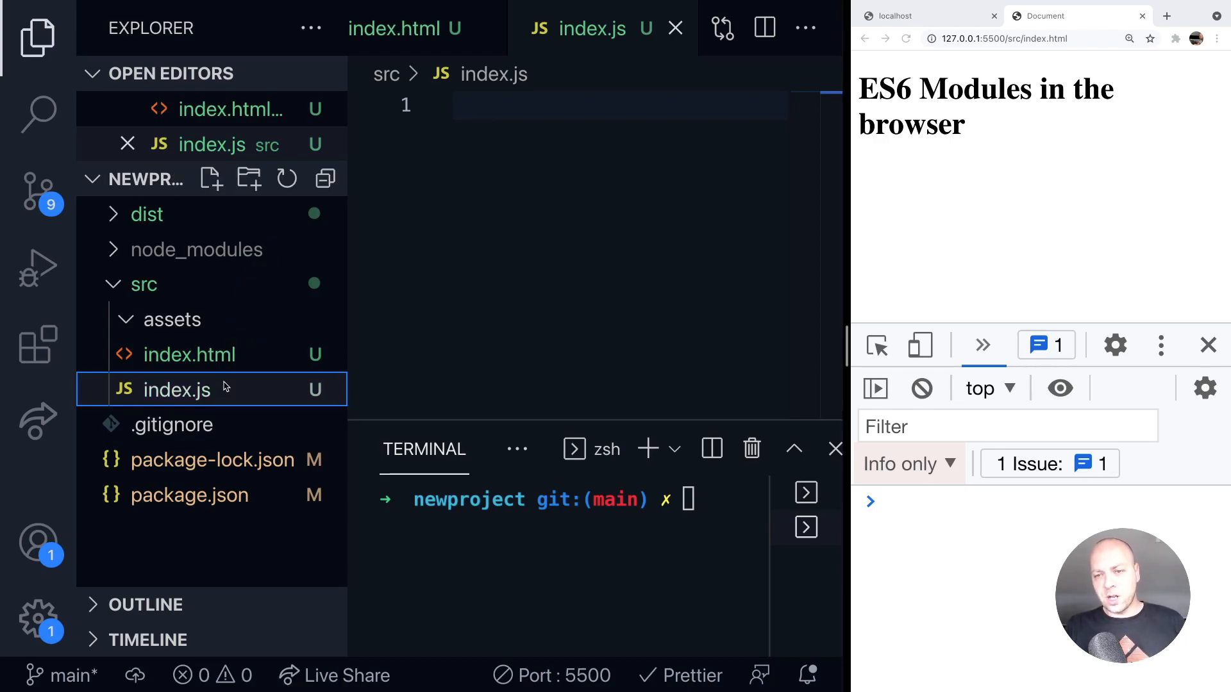
mouse_move(196, 206)
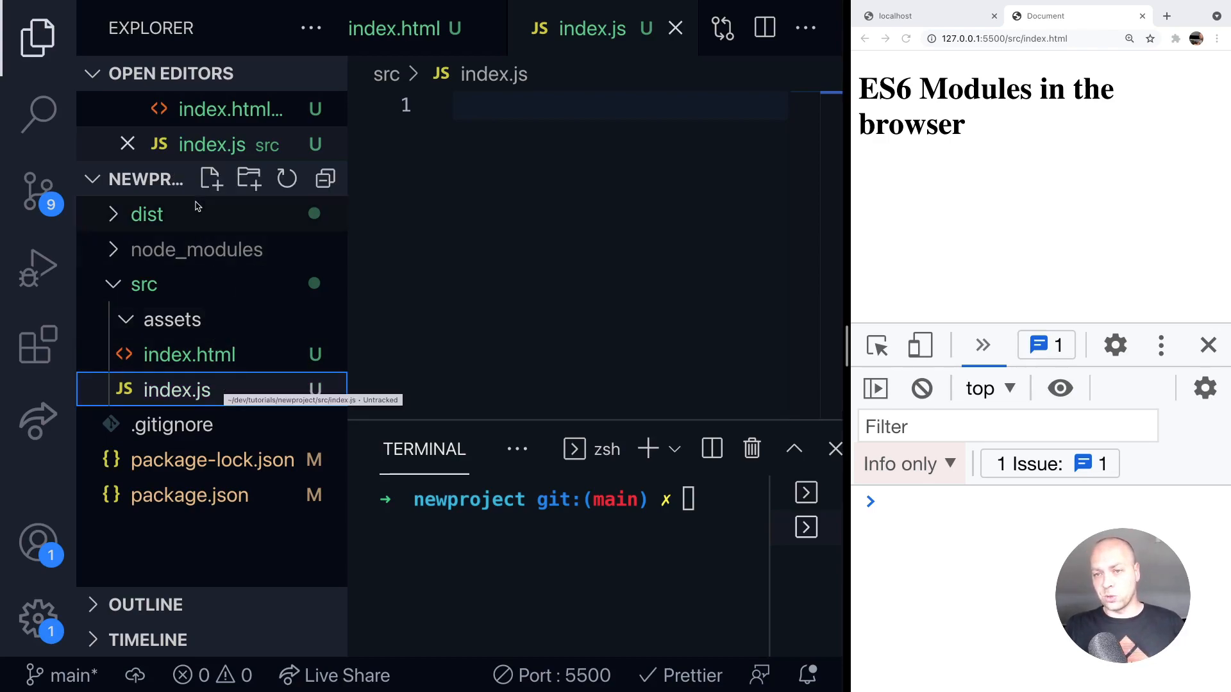
left_click(210, 179)
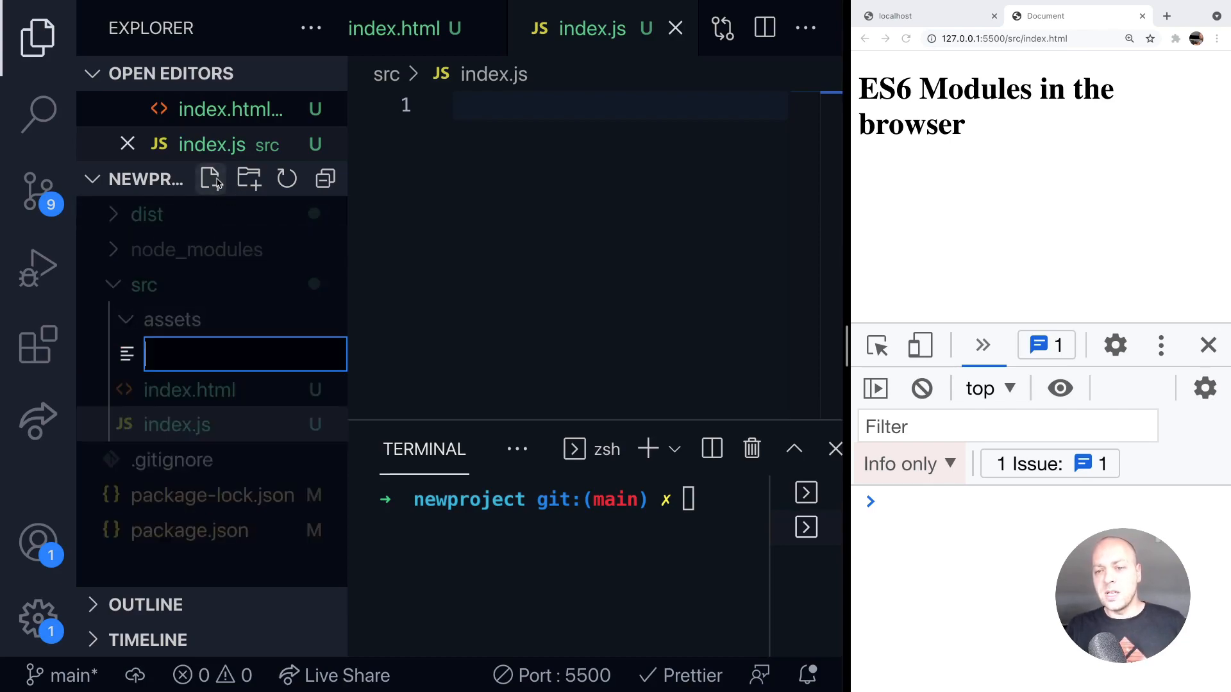
type("HelloWorld.js")
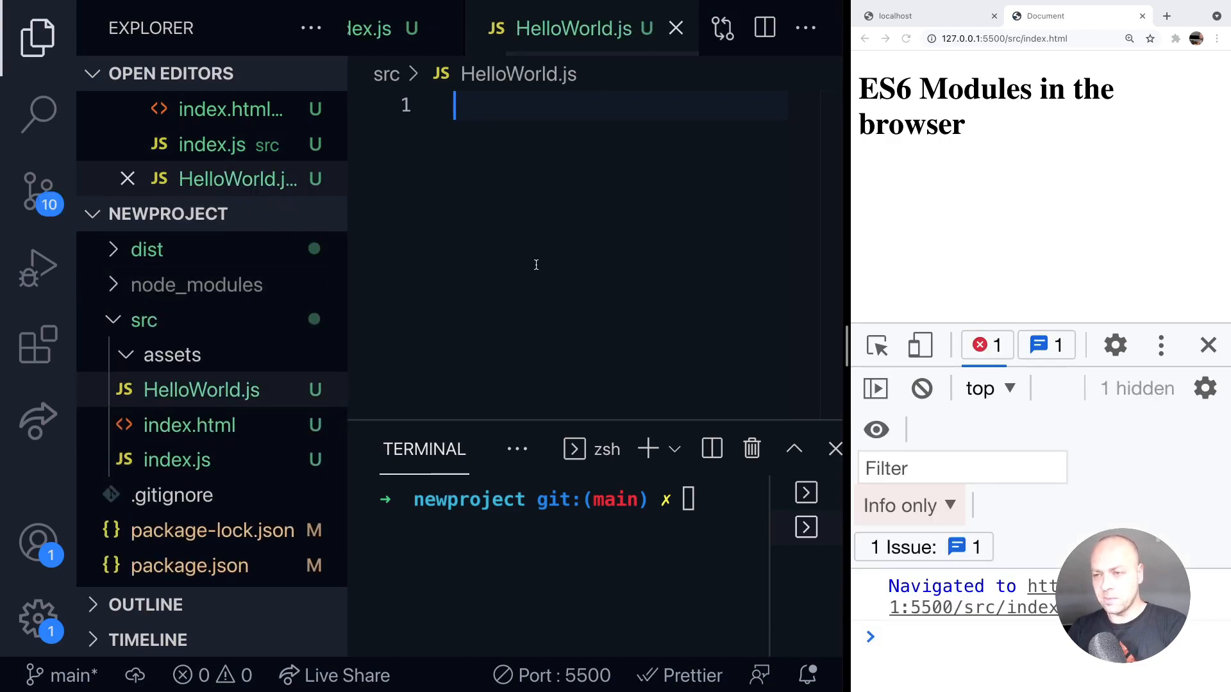
type("const H")
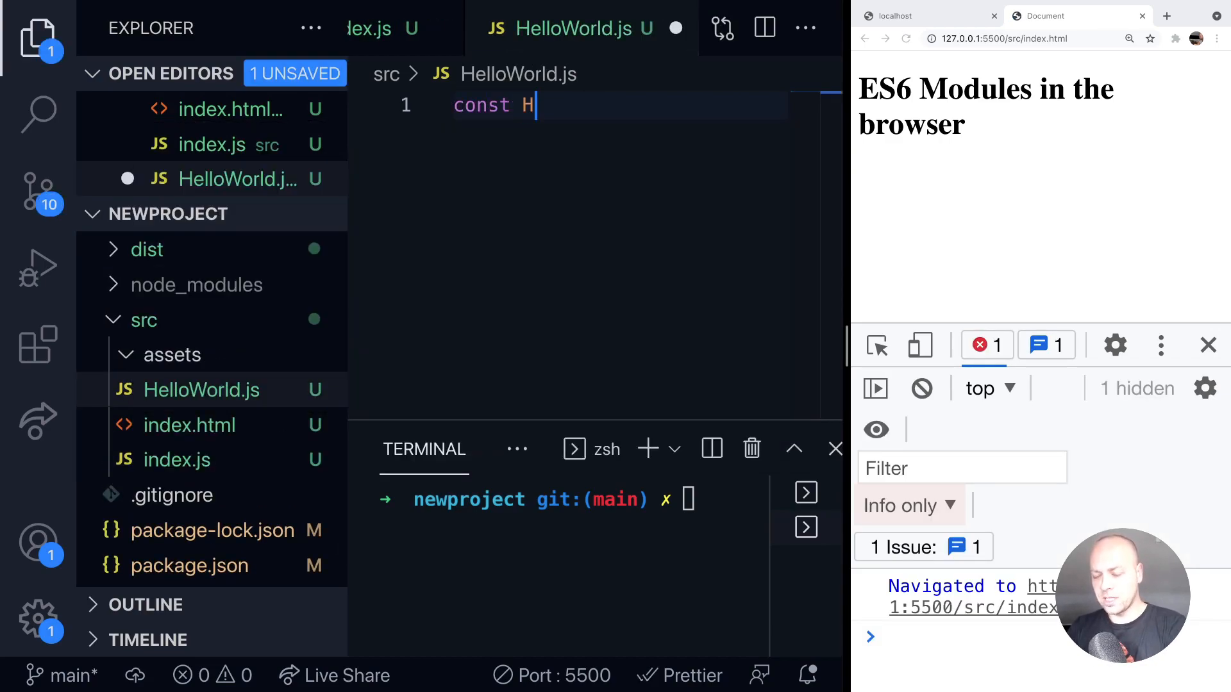
type("elloWolrd")
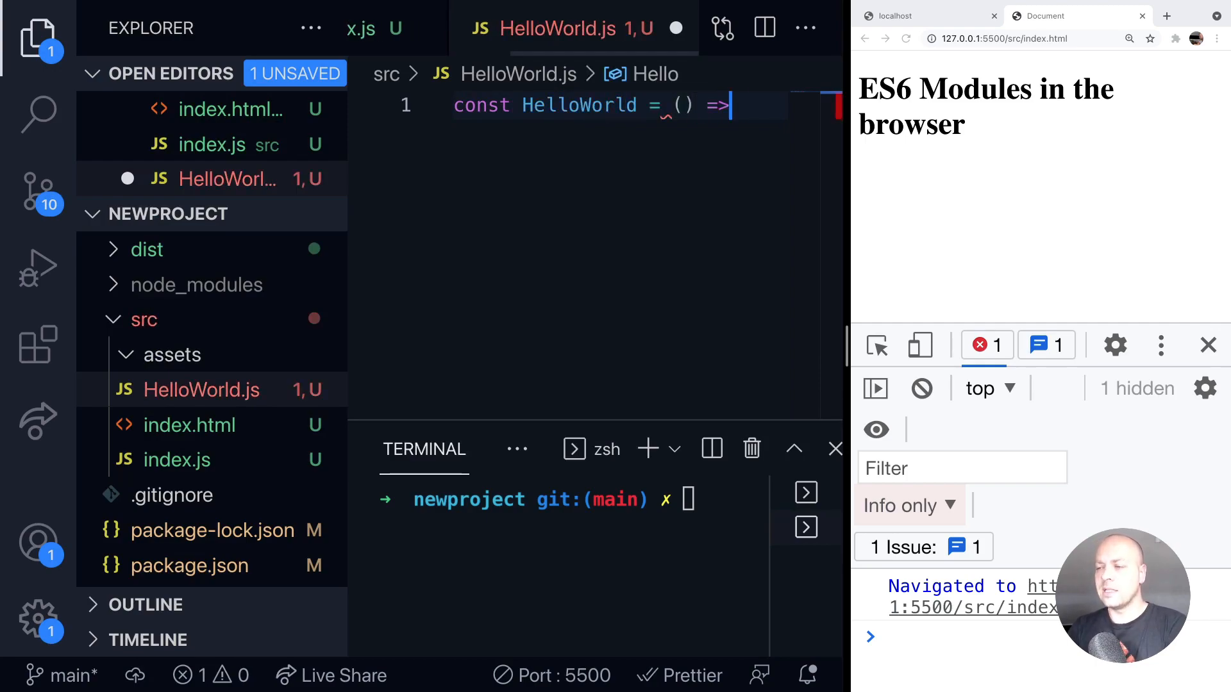
Step: Make the function log 'Hello World', then add export { HelloWorld }
type("console.lo")
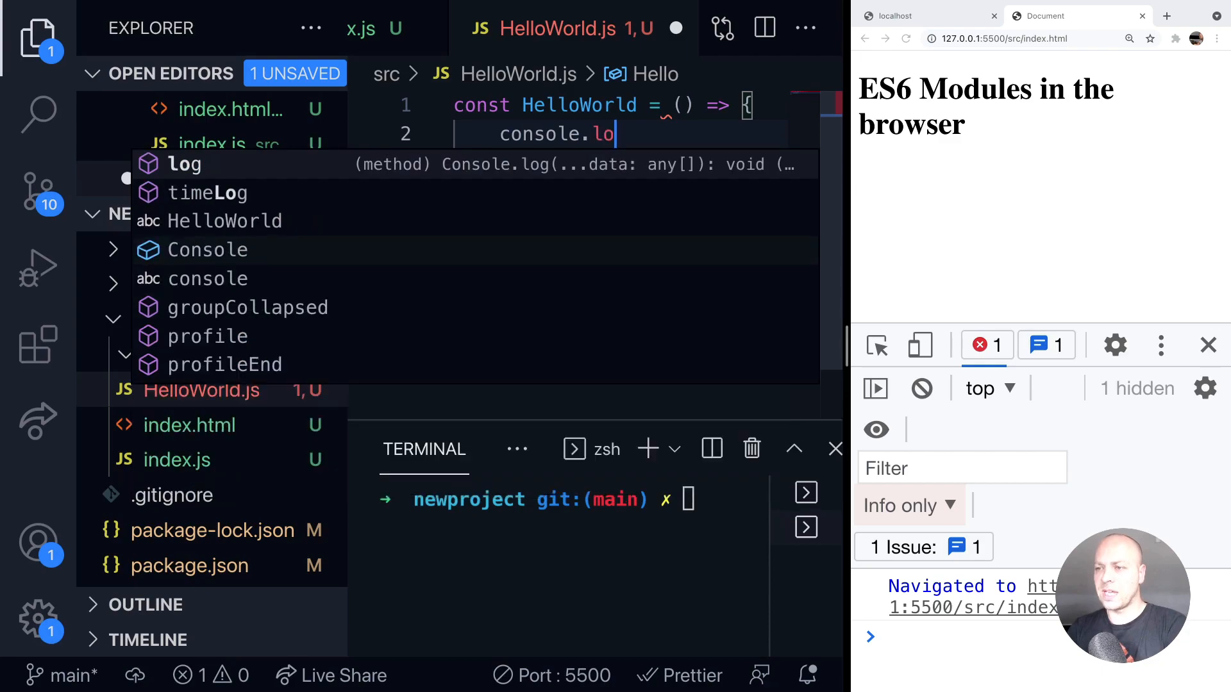
type("g('Hello World\");")
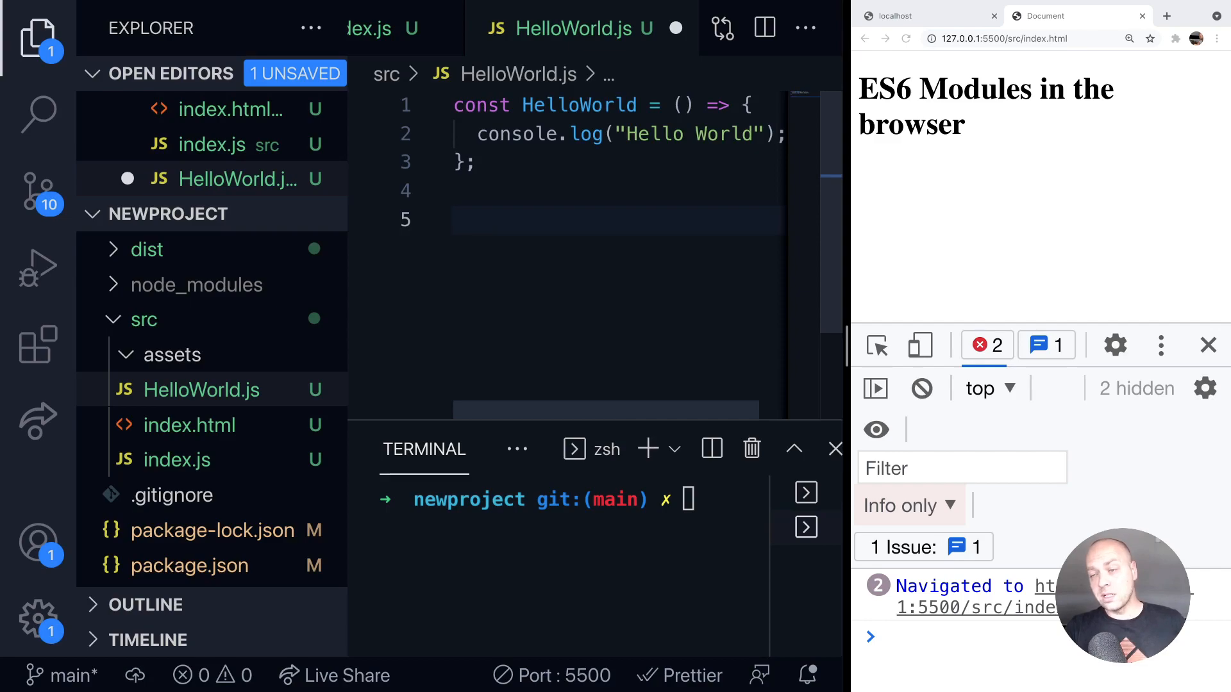
type("e")
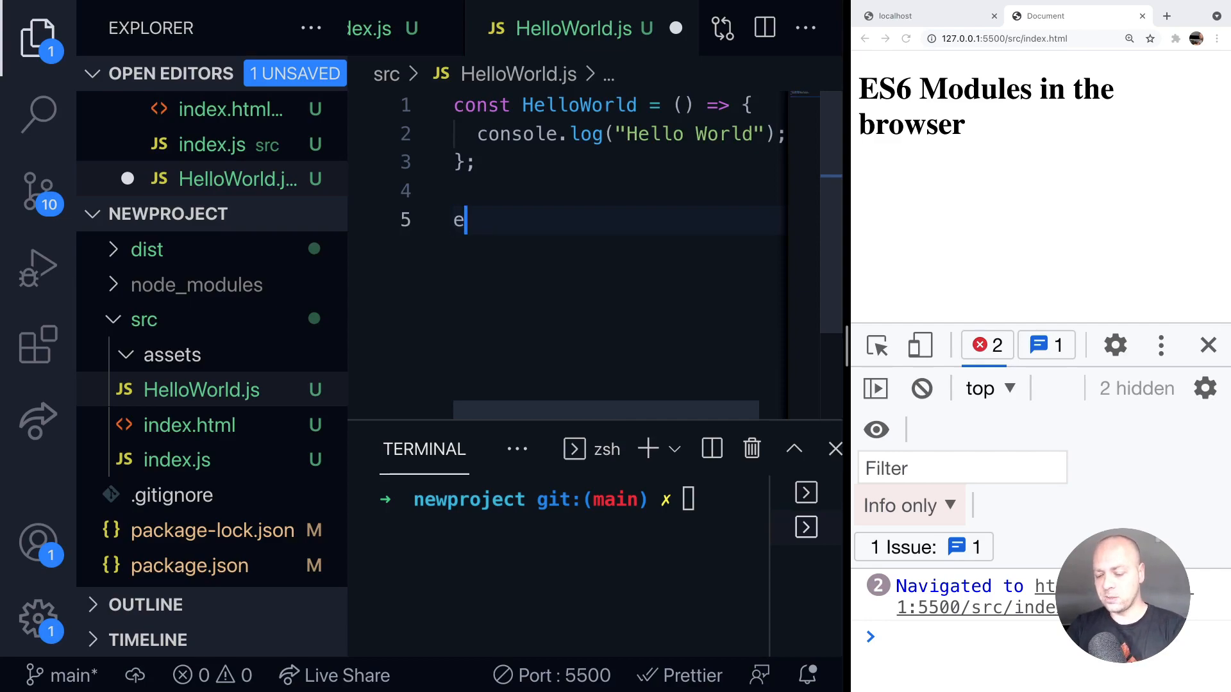
type("xport { }")
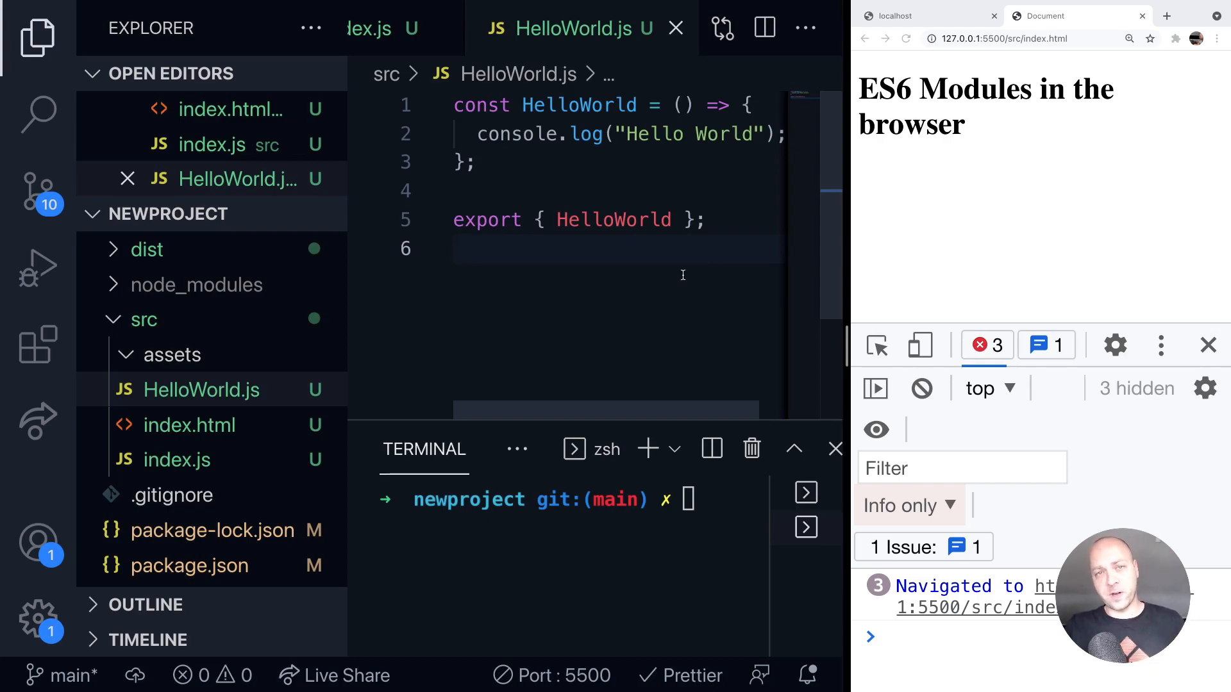
Step: In index.js, import { HelloWorld } from './HelloWorld.js', call HelloWorld(), and save
left_click(178, 459)
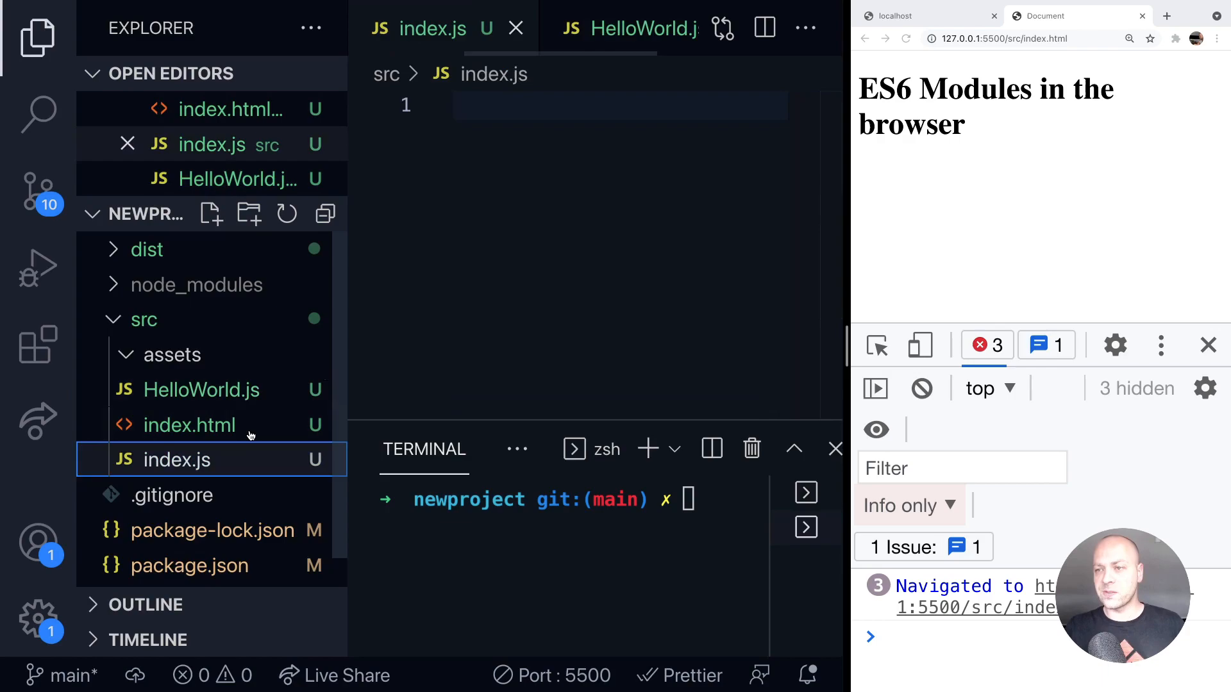
type("import")
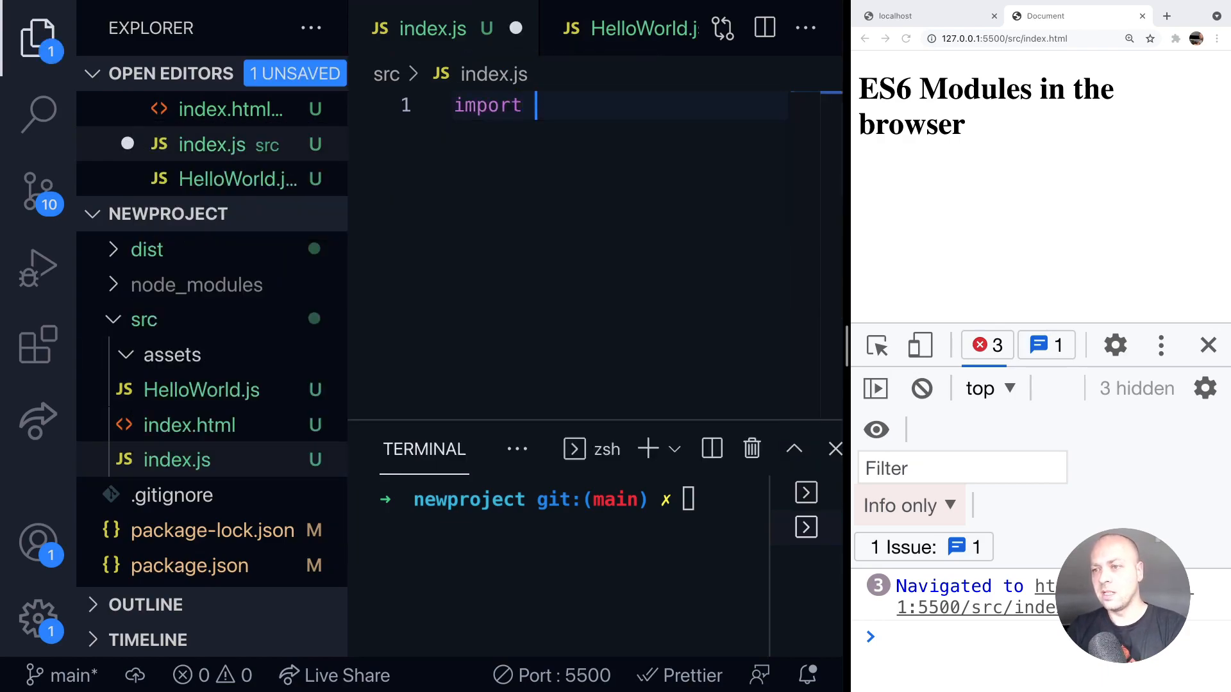
type("{ Hello")
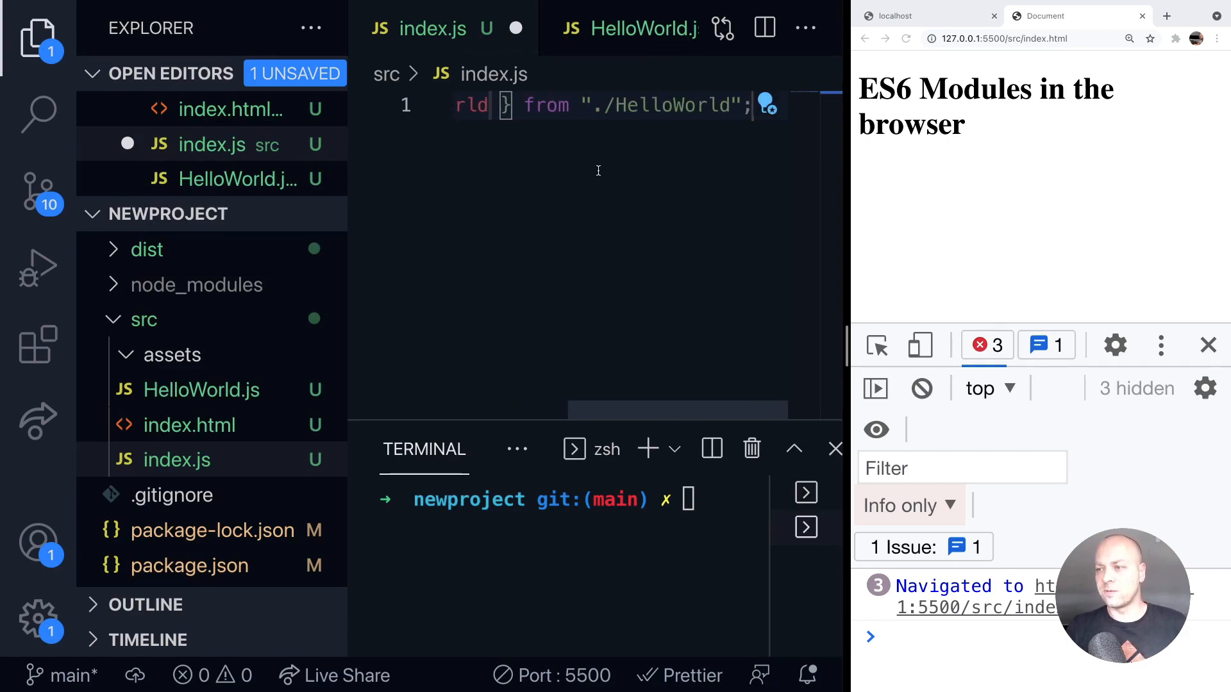
type(".js")
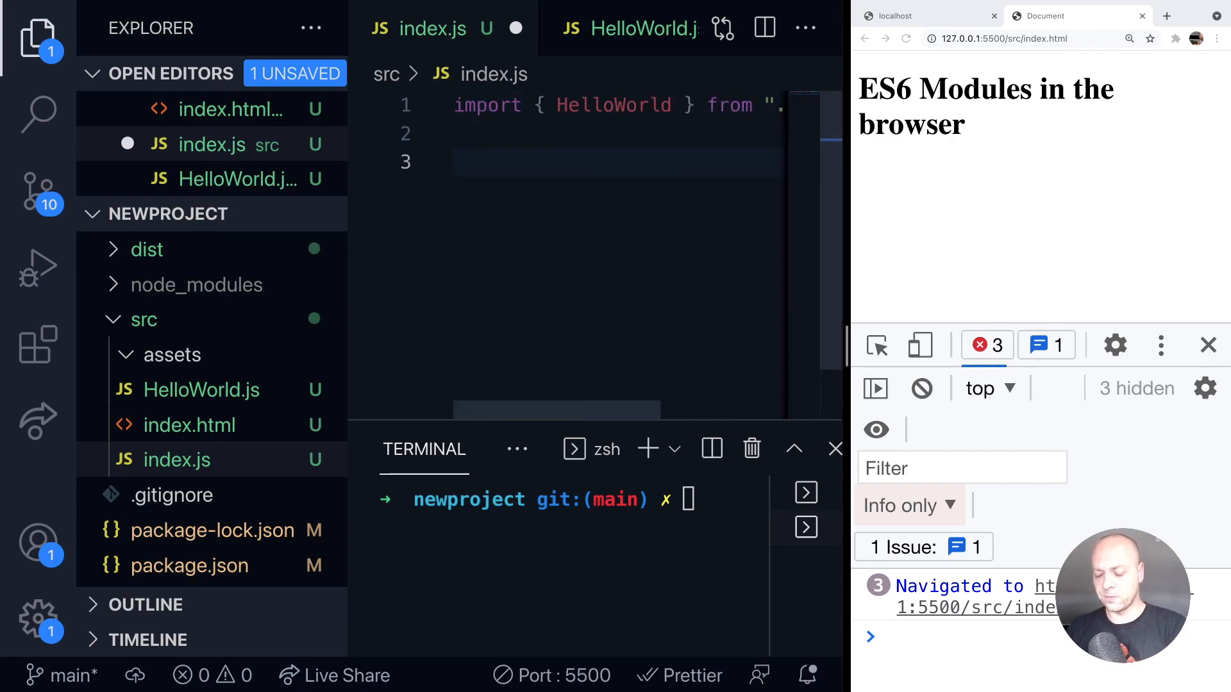
type("HelloWorld();")
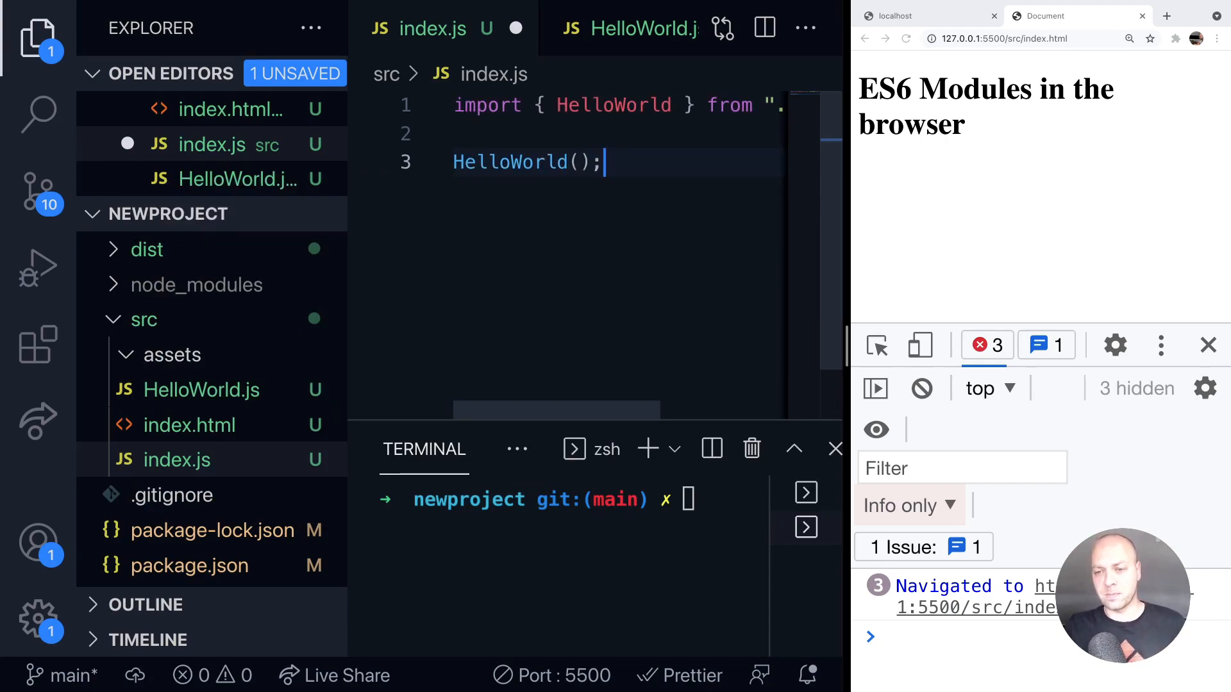
key("enter")
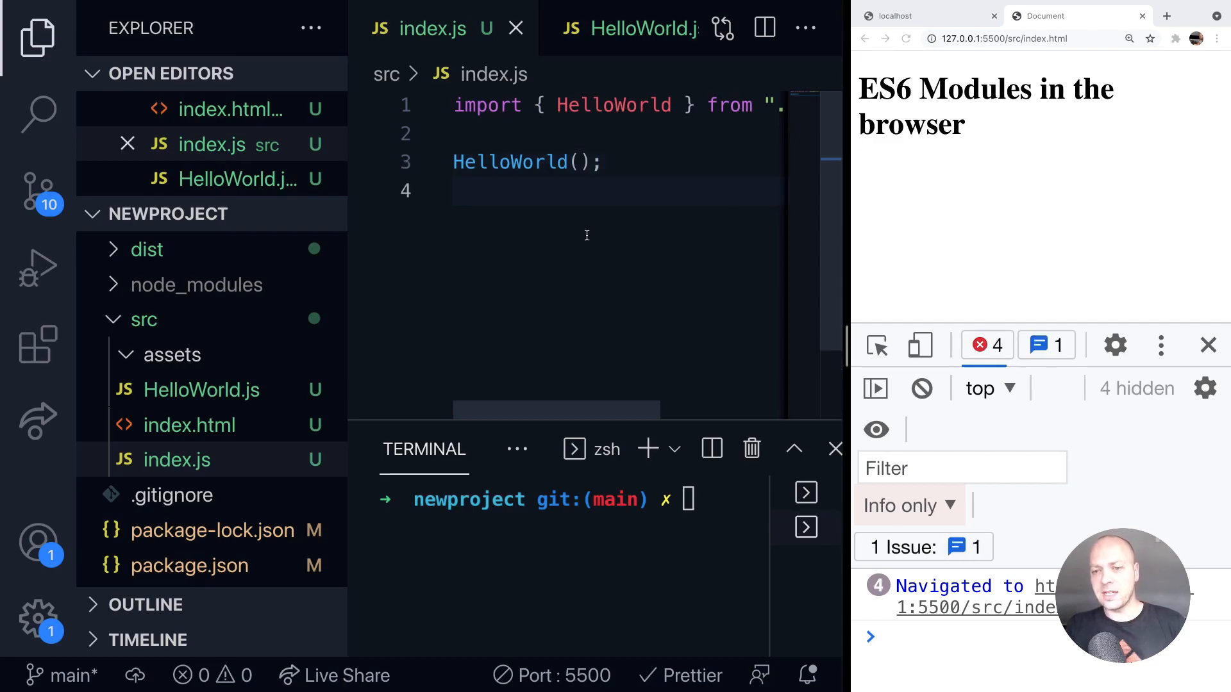
Step: Add <script src="./index.js"></script> to the body of index.html
left_click(189, 424)
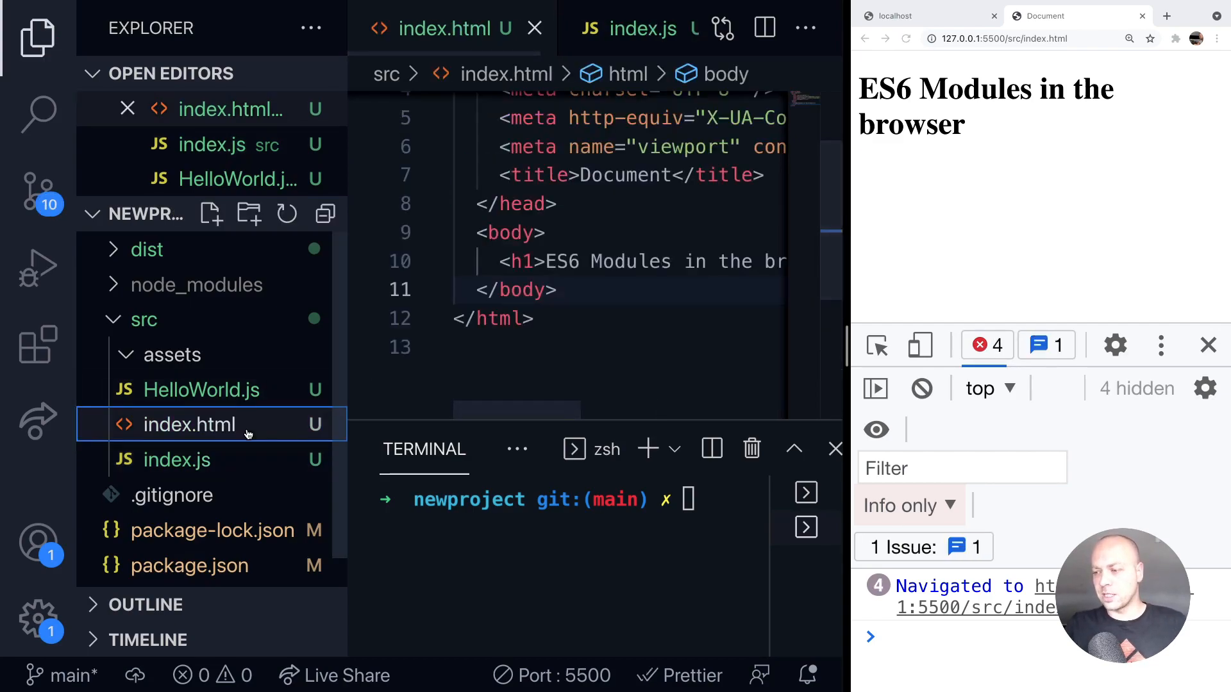
mouse_move(167, 447)
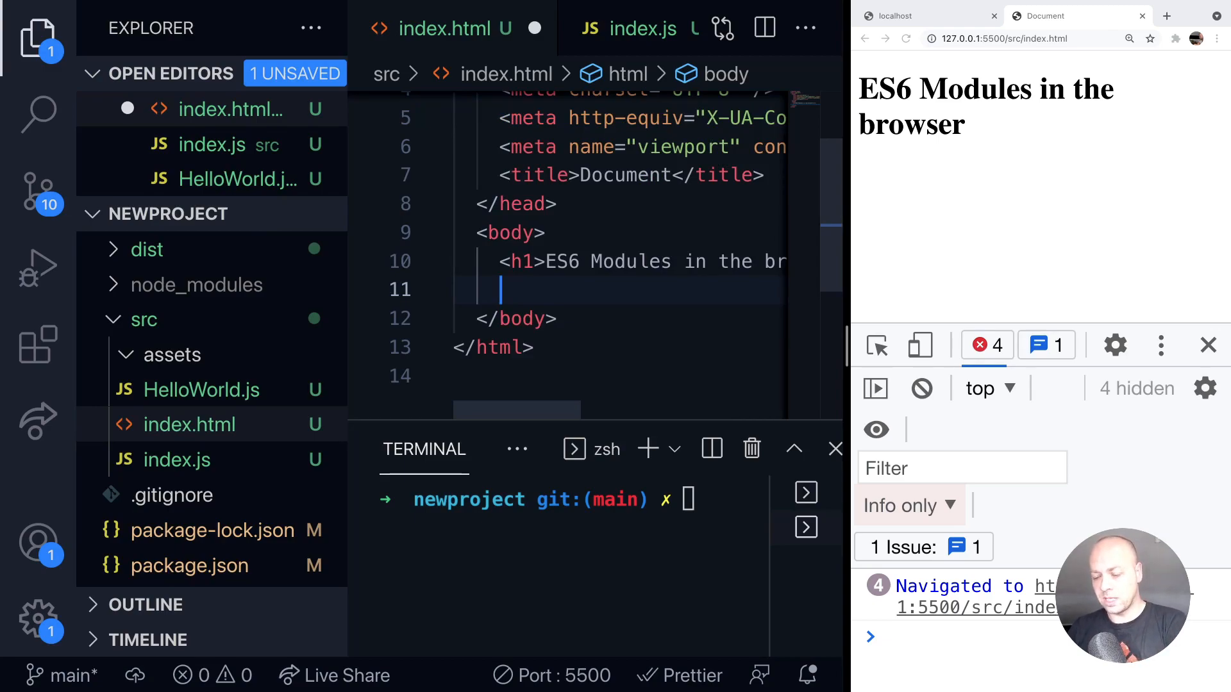
type("<script src=\"./index.js\">")
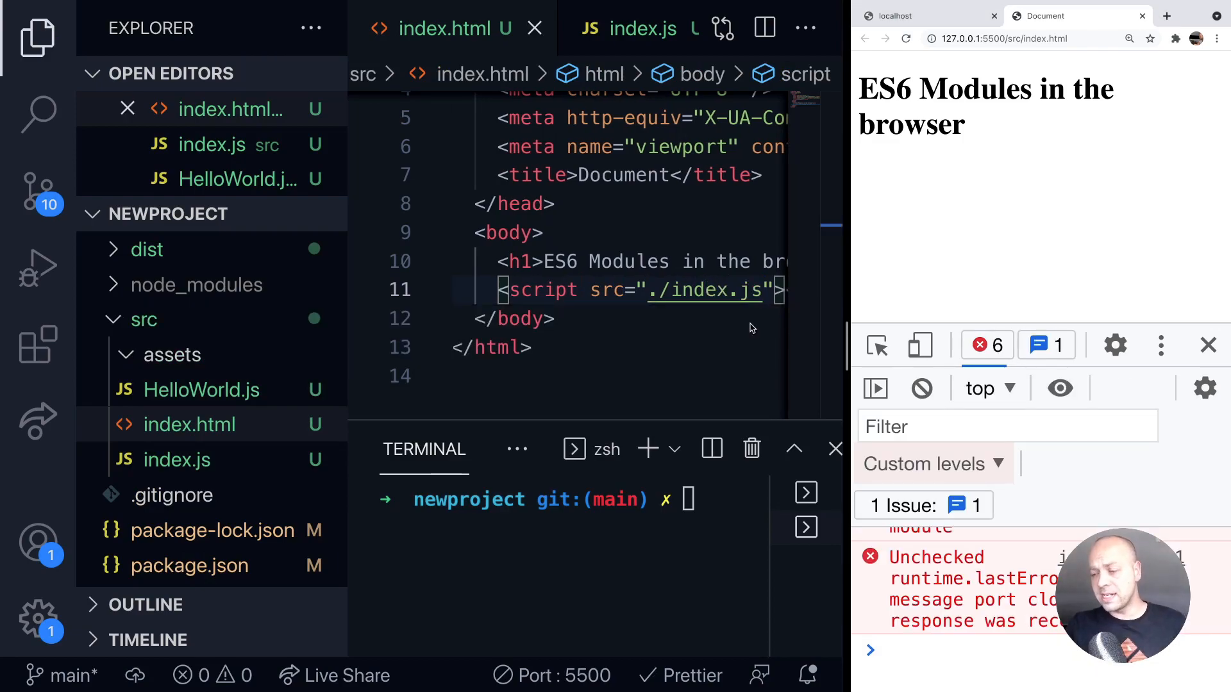
mouse_move(941, 569)
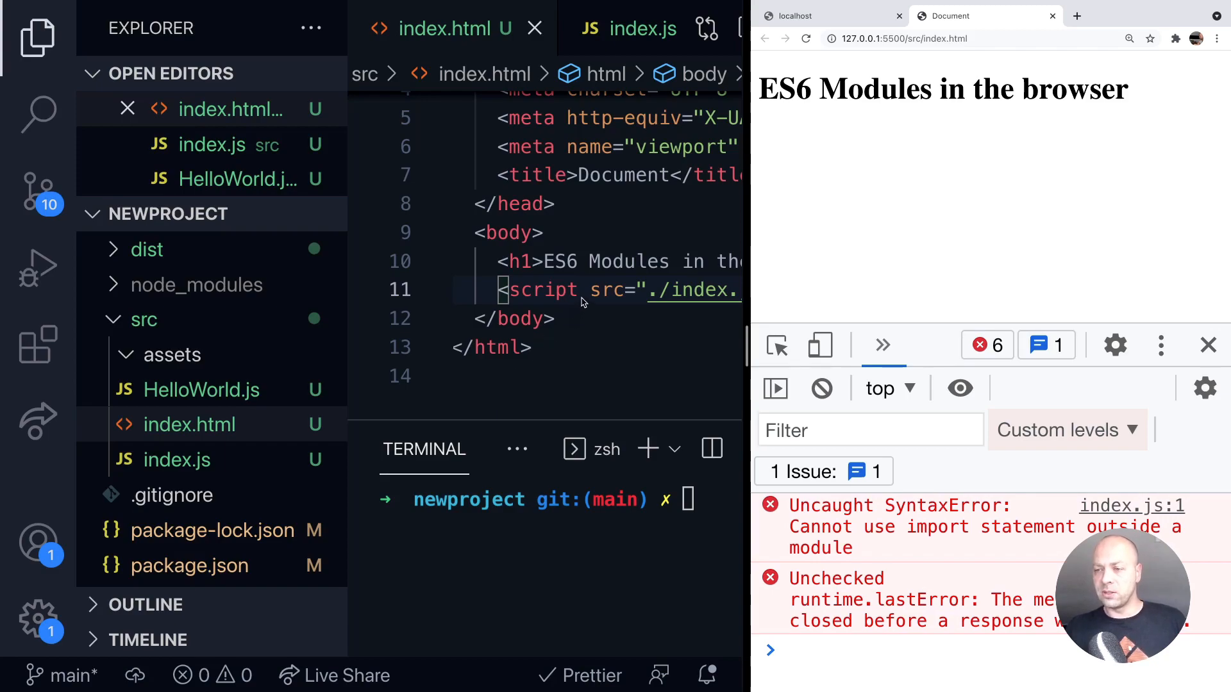
Step: Give the index.js script tag type="module" so the console logs Hello World
type("type=")
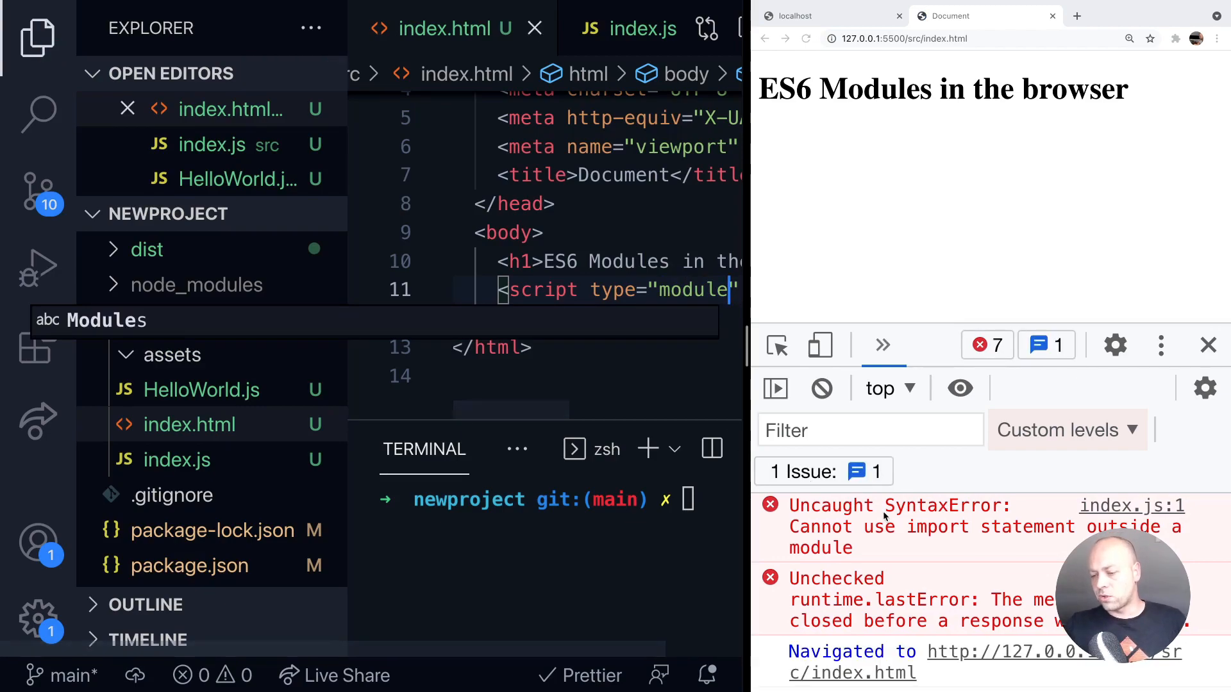
scroll("down", 3)
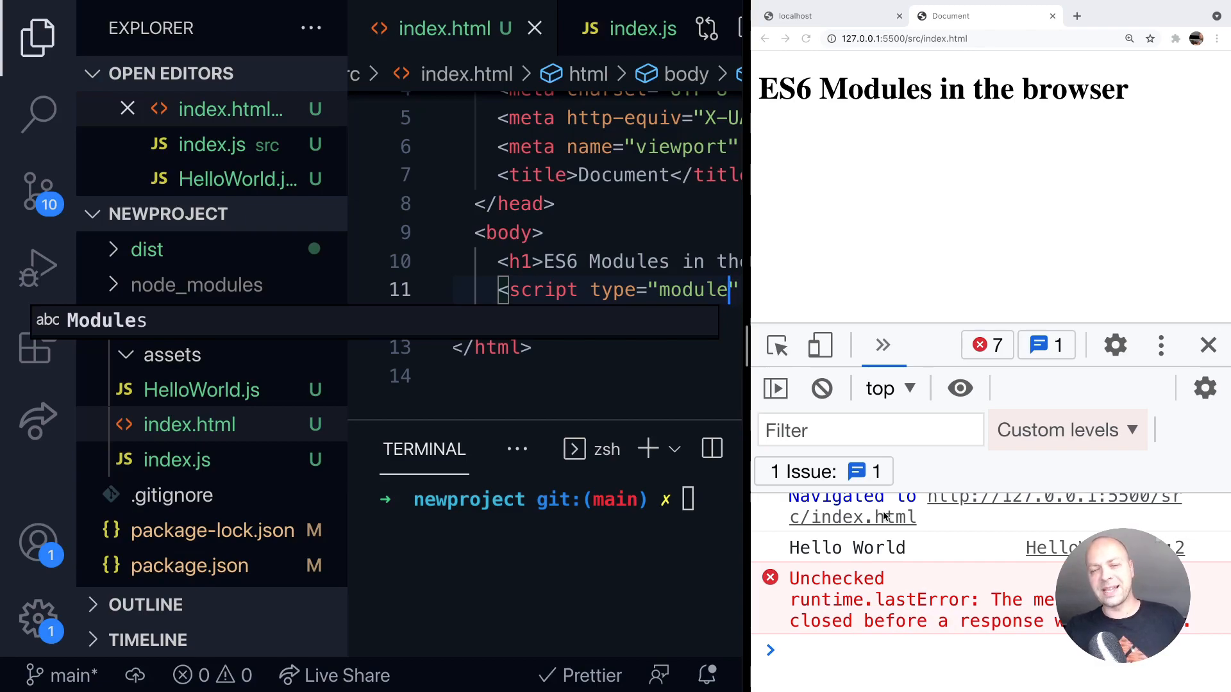
mouse_move(1015, 528)
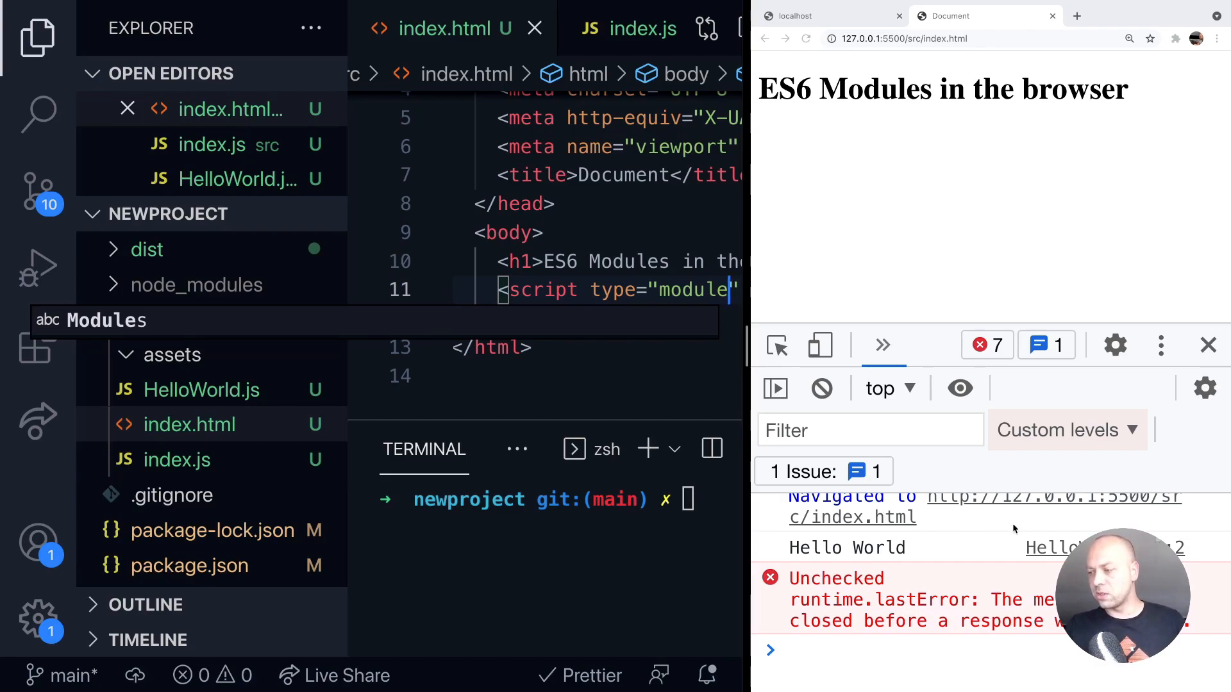